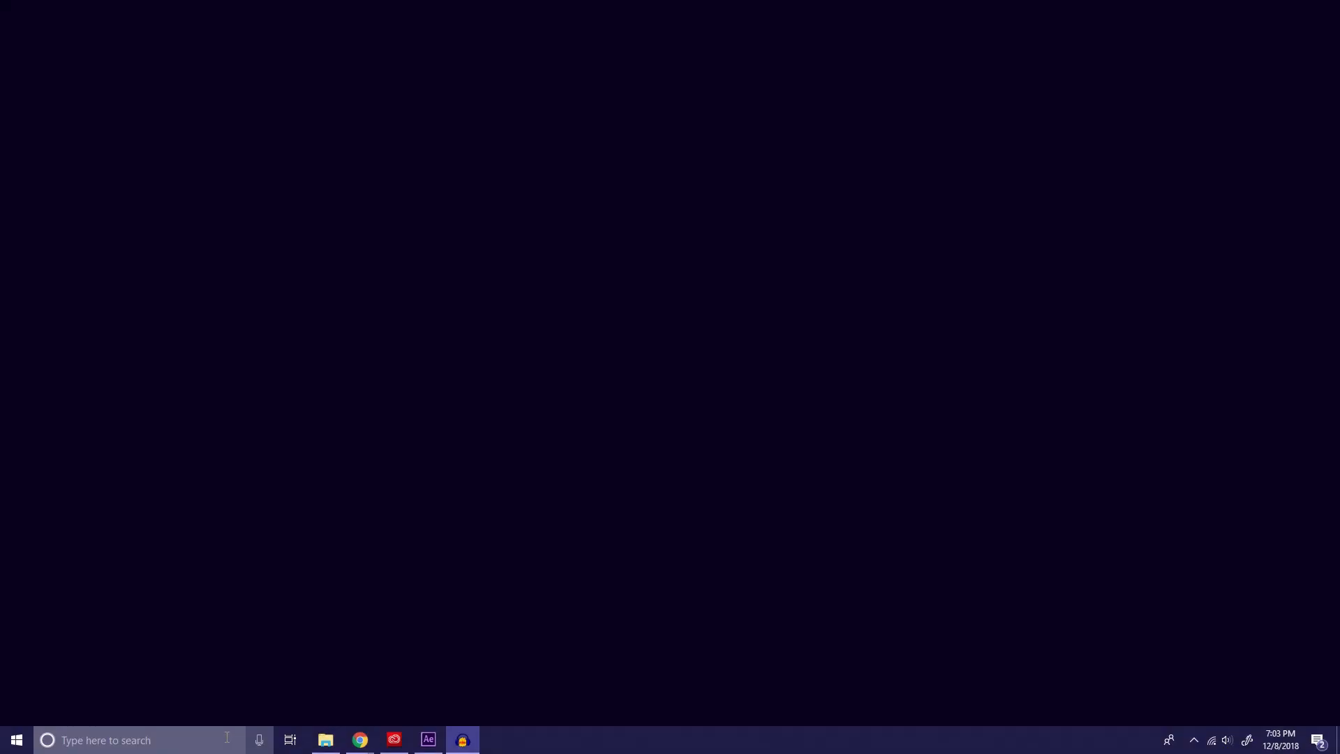
{"action": "mouse_move", "coordinate": [358, 740]}
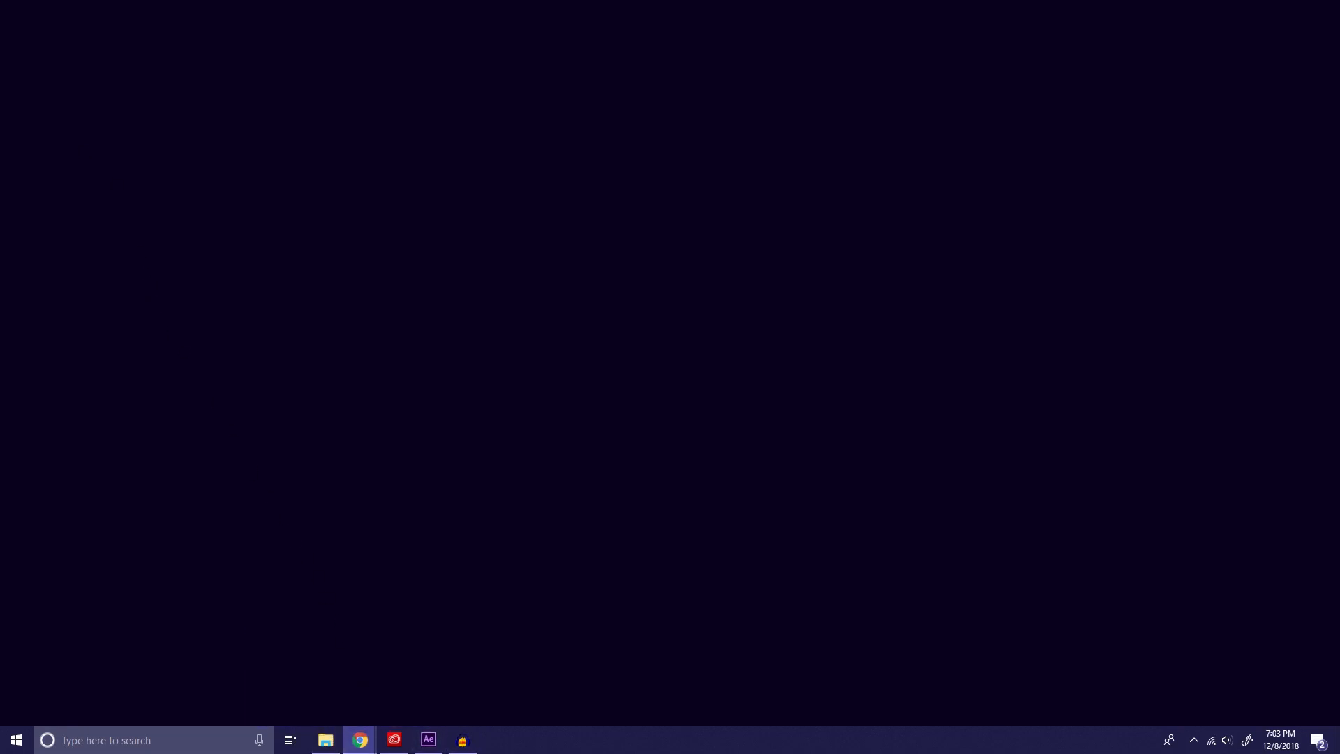
Step: In Chrome, download the Inkscape 0.92.3 Windows 64-bit installer in .exe format
{"action": "left_click", "coordinate": [358, 740]}
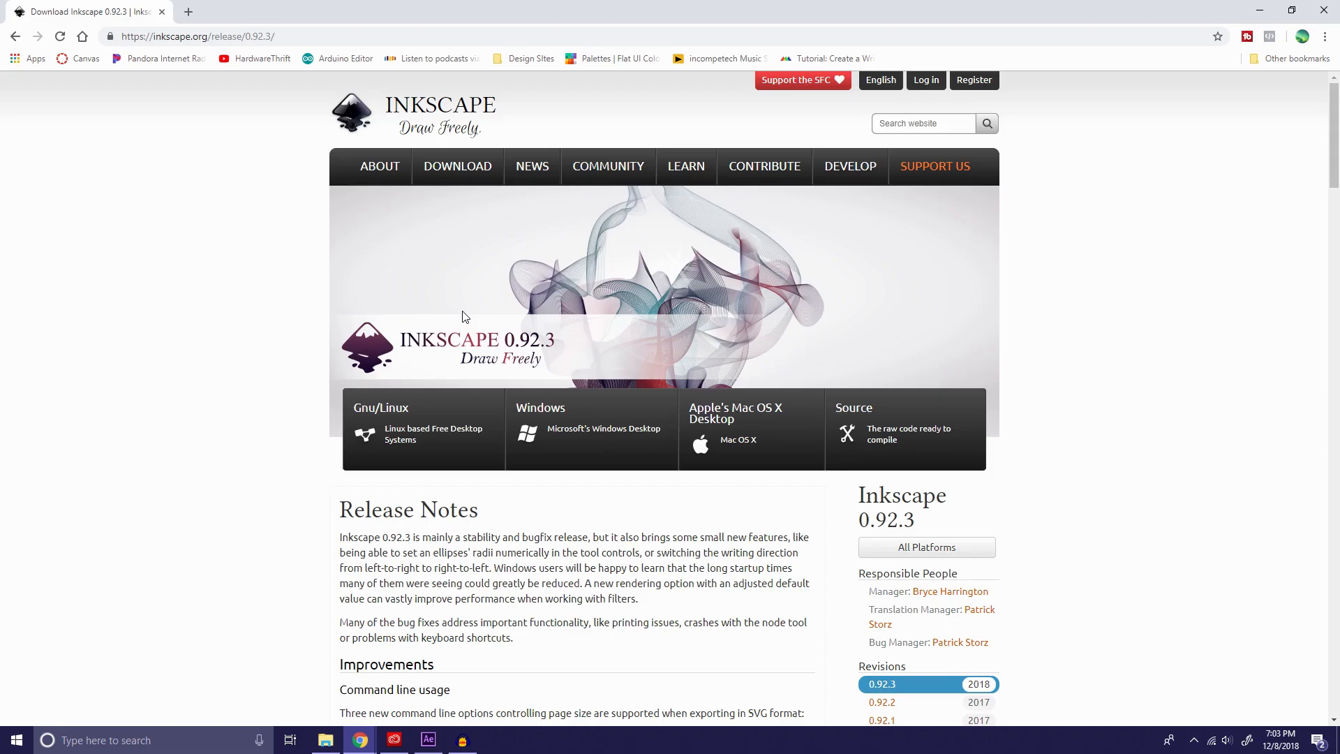
{"action": "mouse_move", "coordinate": [445, 308]}
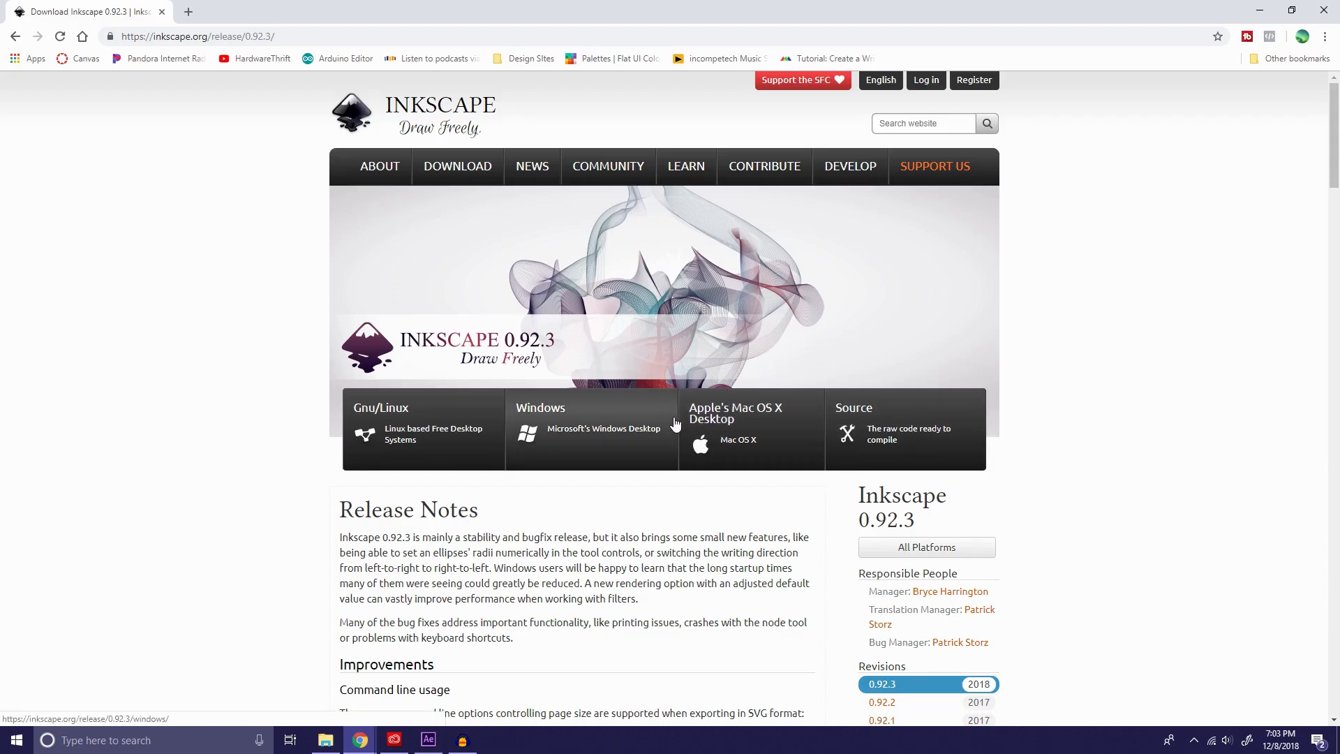
{"action": "left_click", "coordinate": [603, 427]}
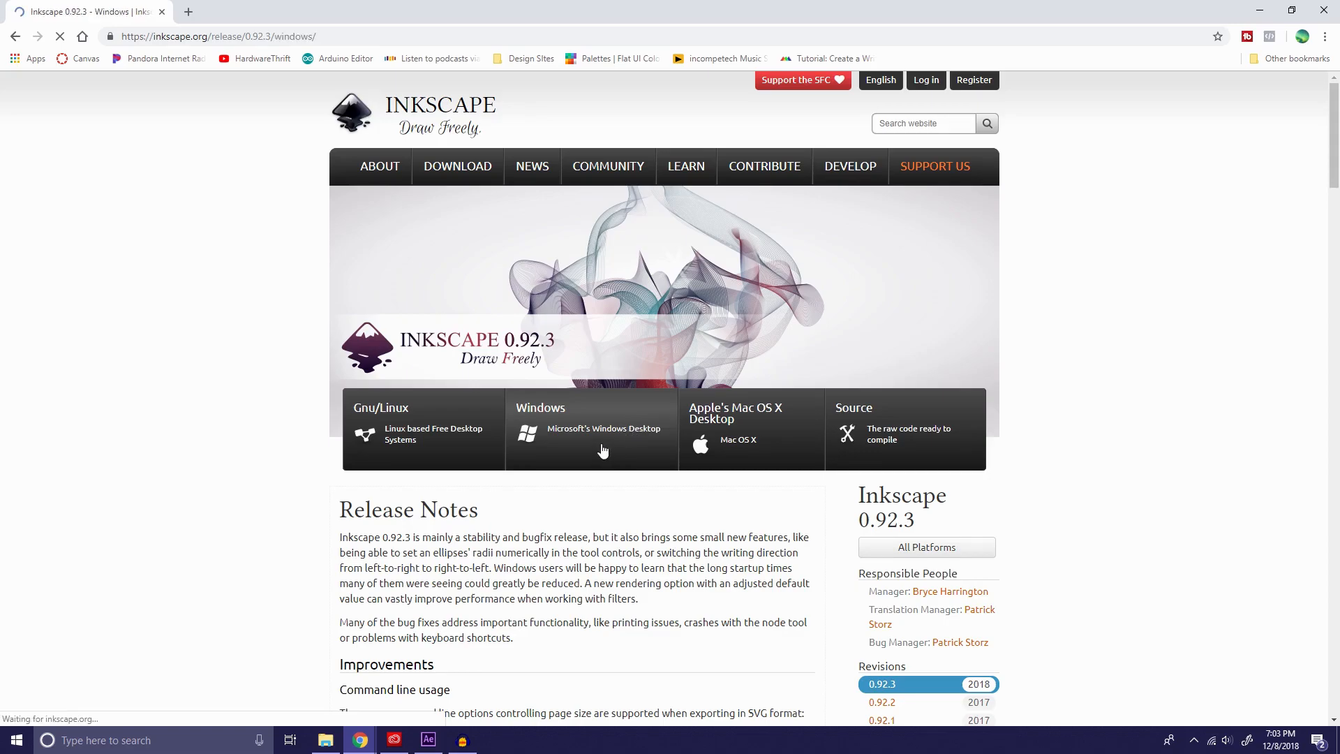
{"action": "left_click", "coordinate": [590, 430]}
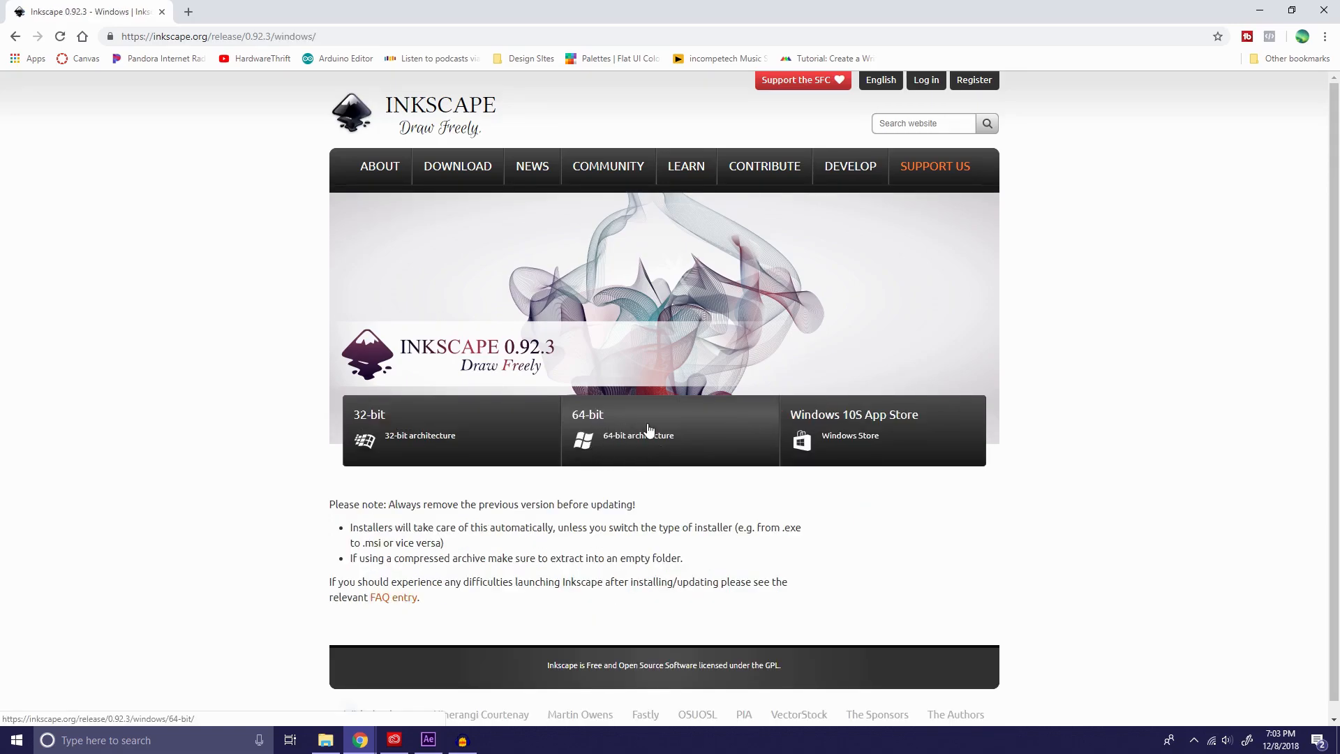
{"action": "left_click", "coordinate": [670, 430]}
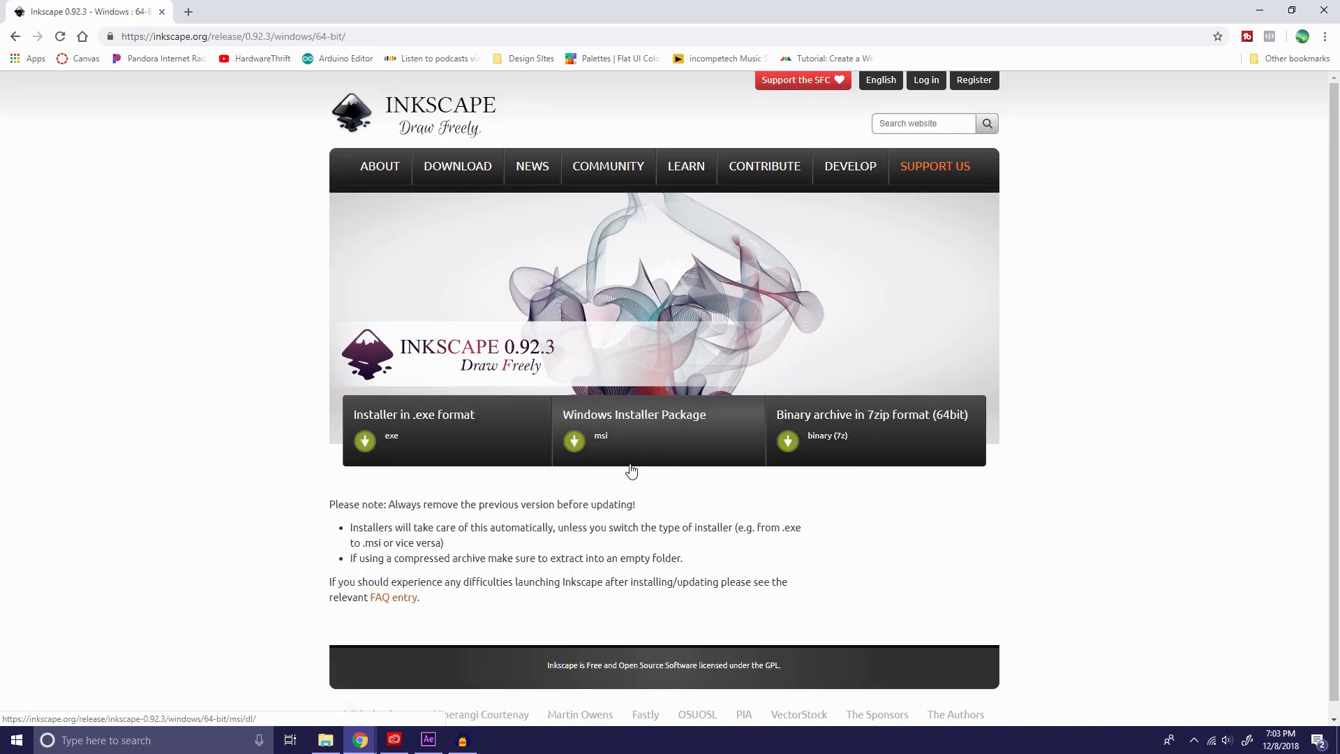
{"action": "left_click", "coordinate": [364, 441]}
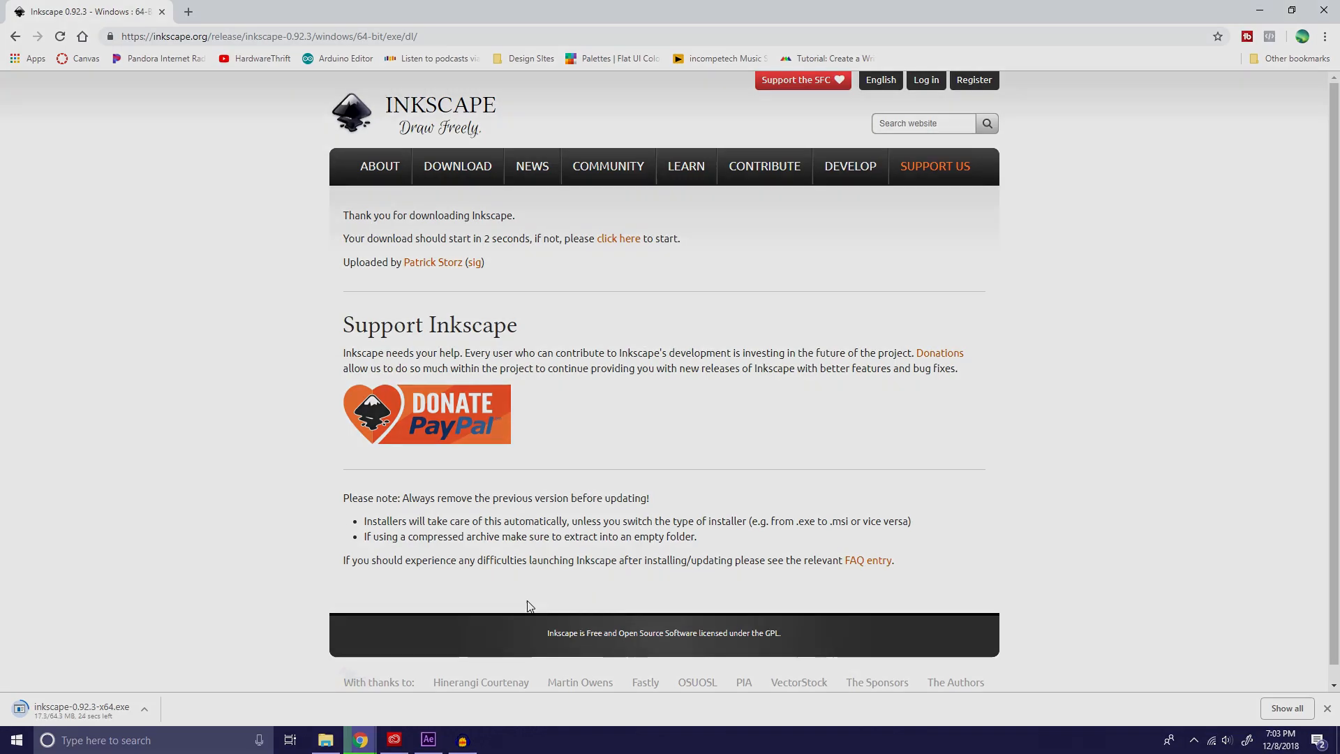
Step: Run inkscape-0.92.3-x64.exe and confirm English as the installer language
{"action": "left_click", "coordinate": [496, 739]}
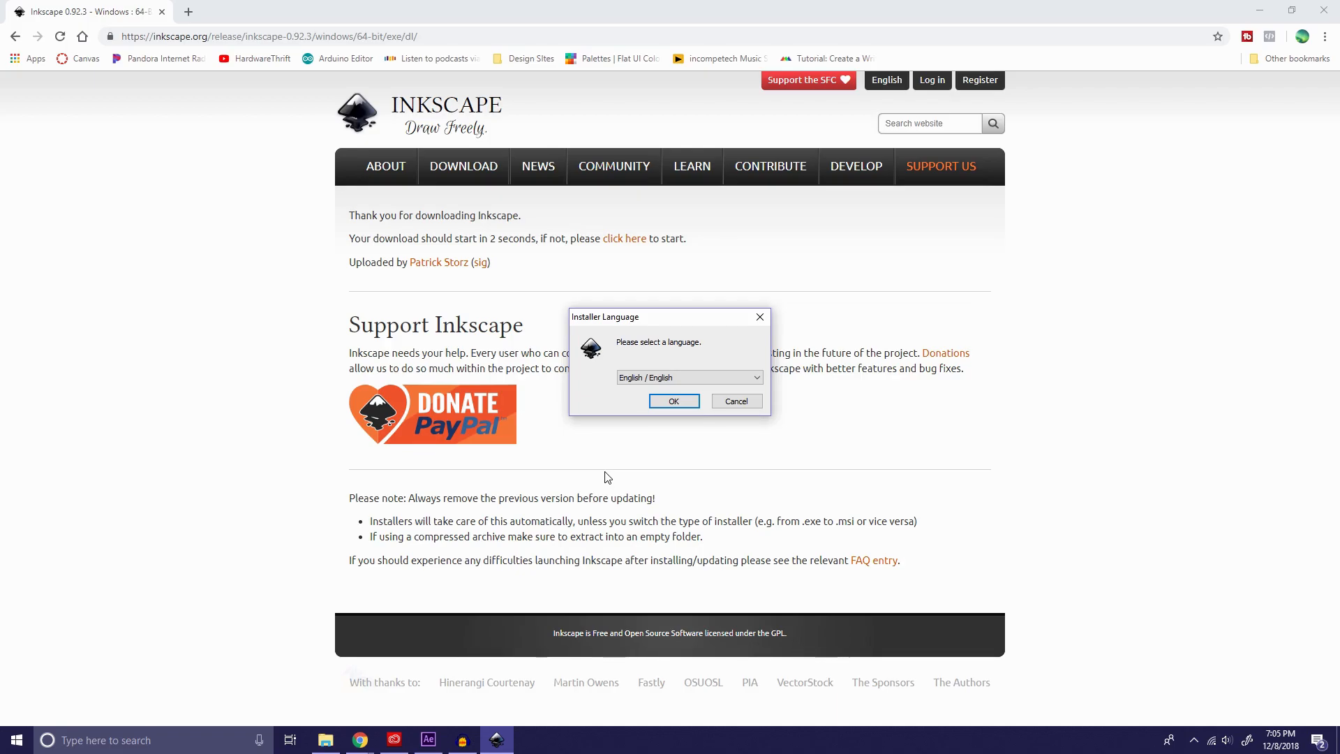
{"action": "left_click", "coordinate": [673, 401]}
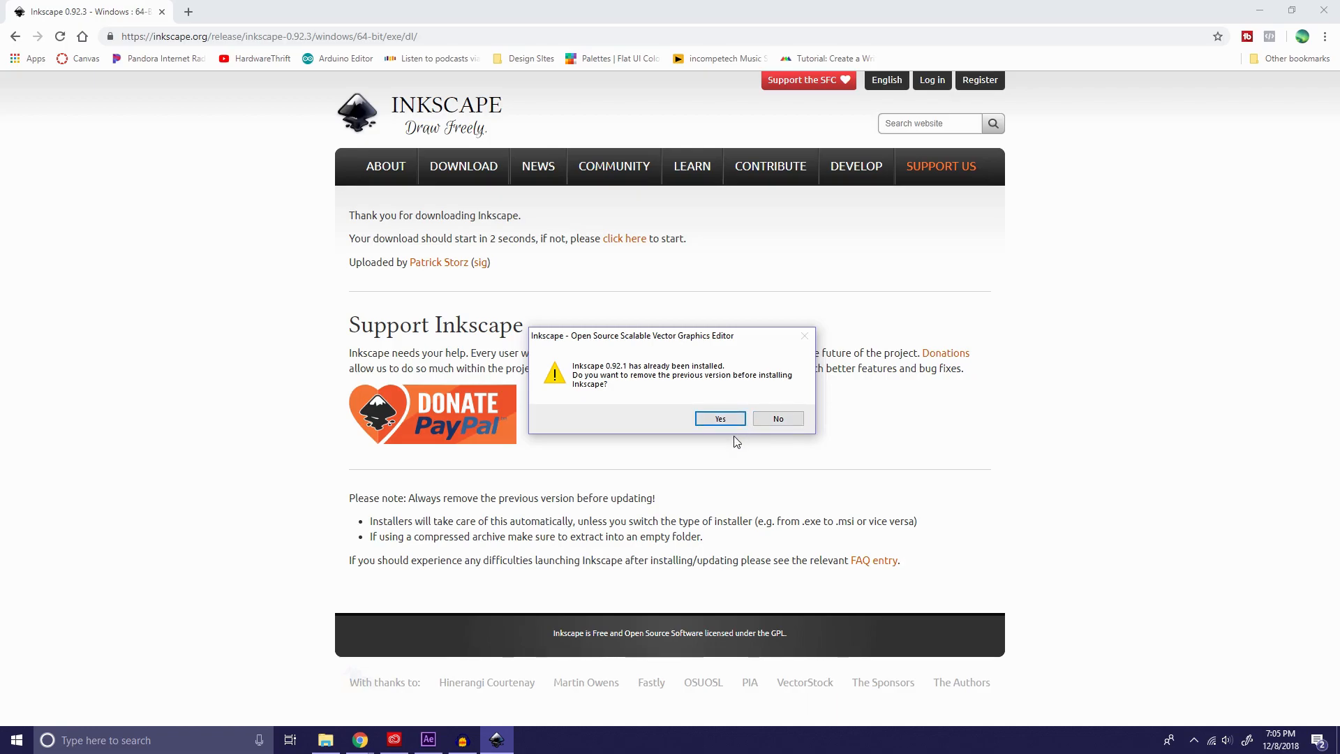
{"action": "mouse_move", "coordinate": [778, 418]}
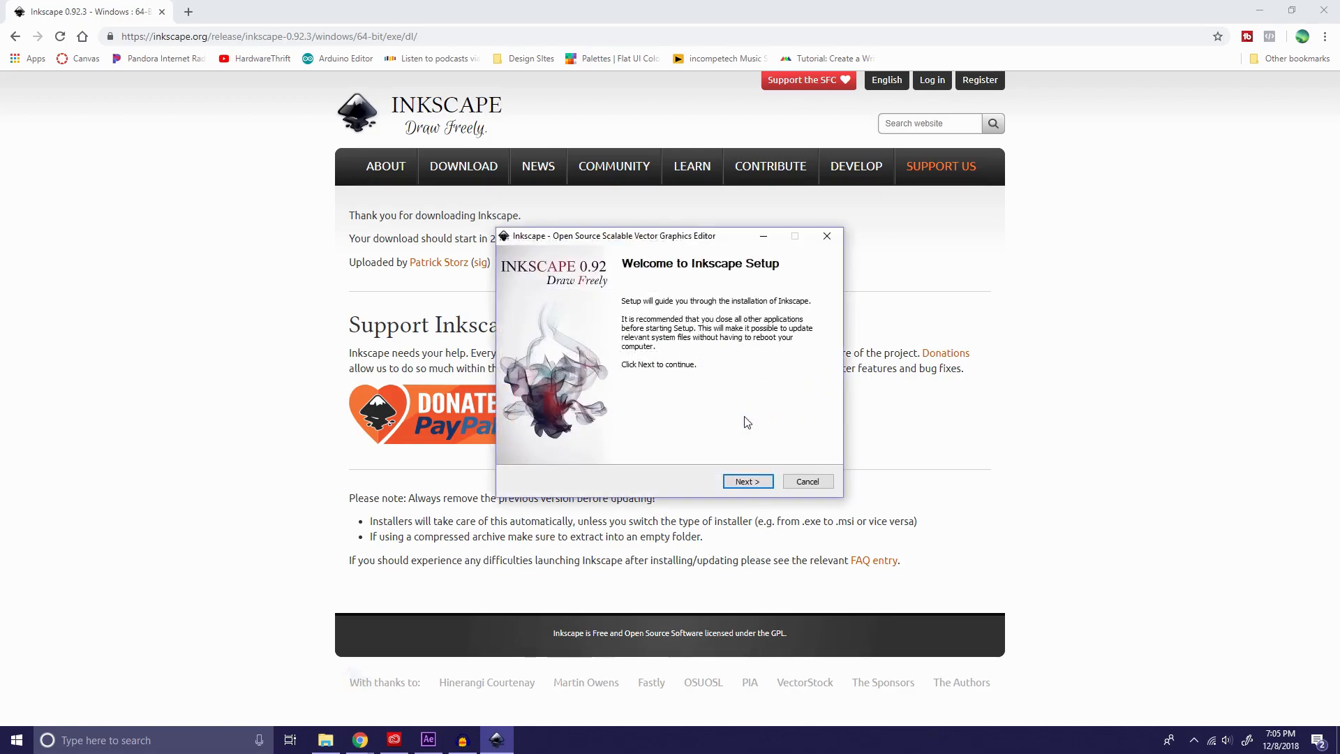
Step: Advance through Welcome, License Agreement and default Choose Components pages
{"action": "left_click", "coordinate": [746, 480]}
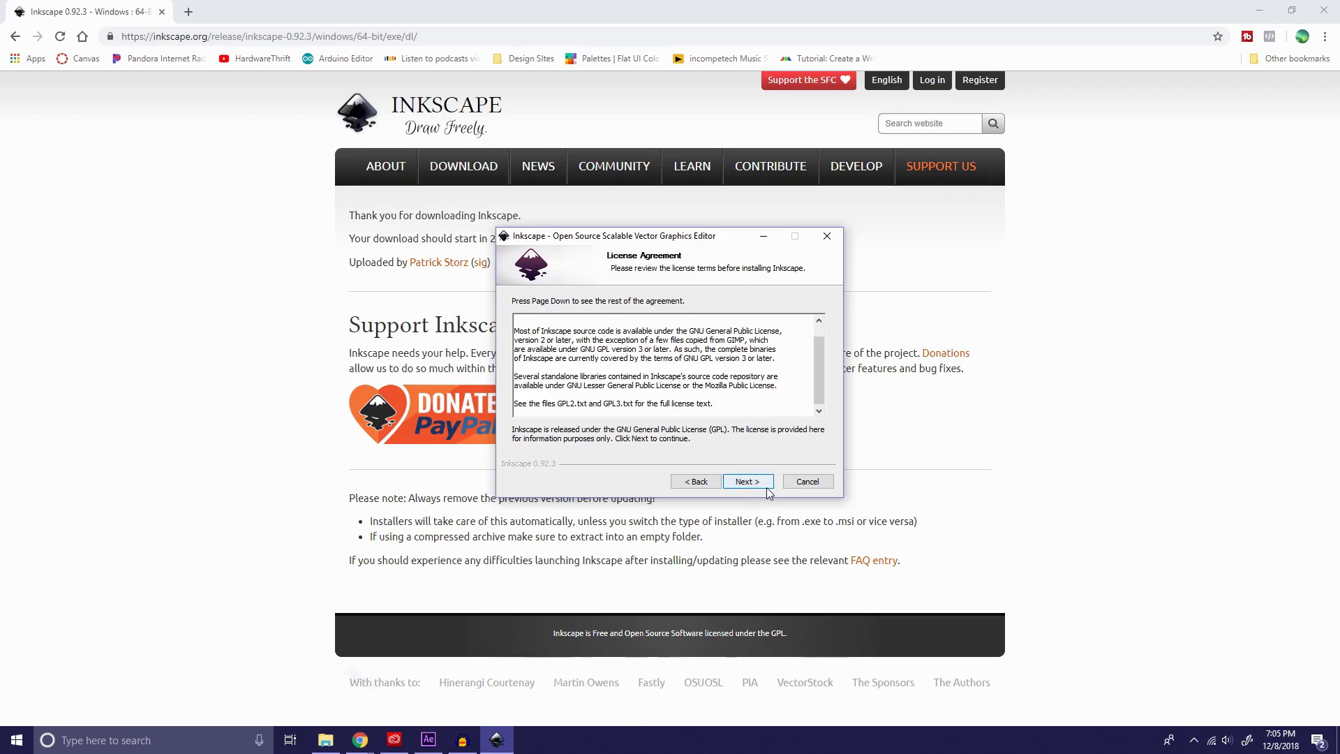
{"action": "left_click", "coordinate": [746, 480]}
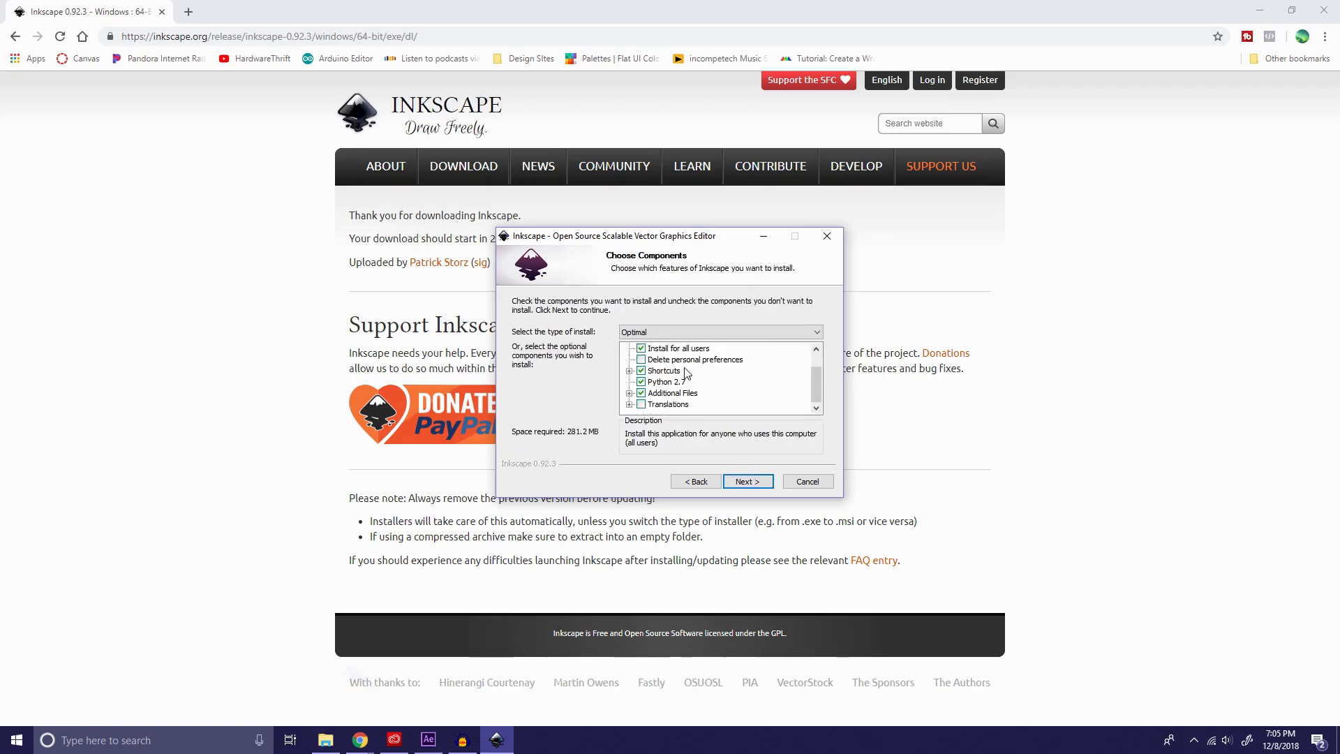
{"action": "mouse_move", "coordinate": [742, 502]}
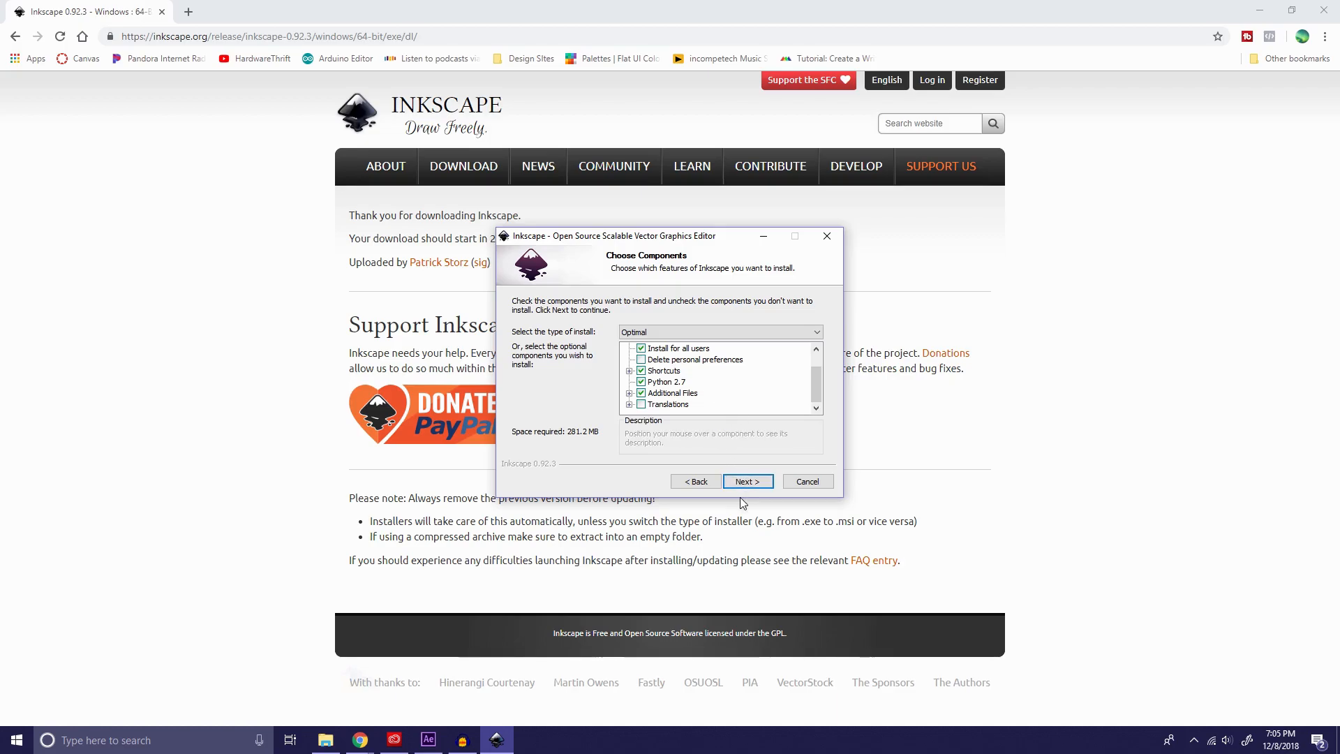
{"action": "left_click", "coordinate": [745, 480]}
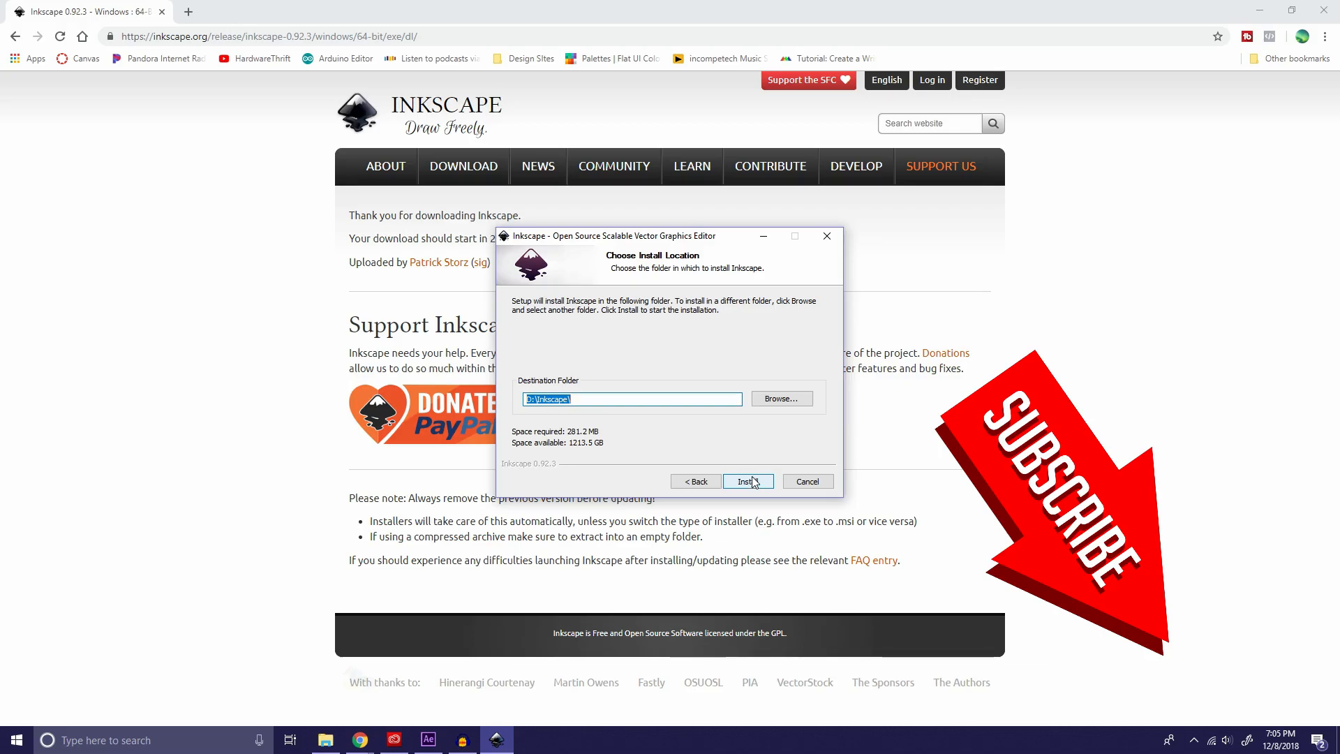
Step: Set the destination folder to E:\Inkscape and run the installation to completion
{"action": "left_click", "coordinate": [780, 398]}
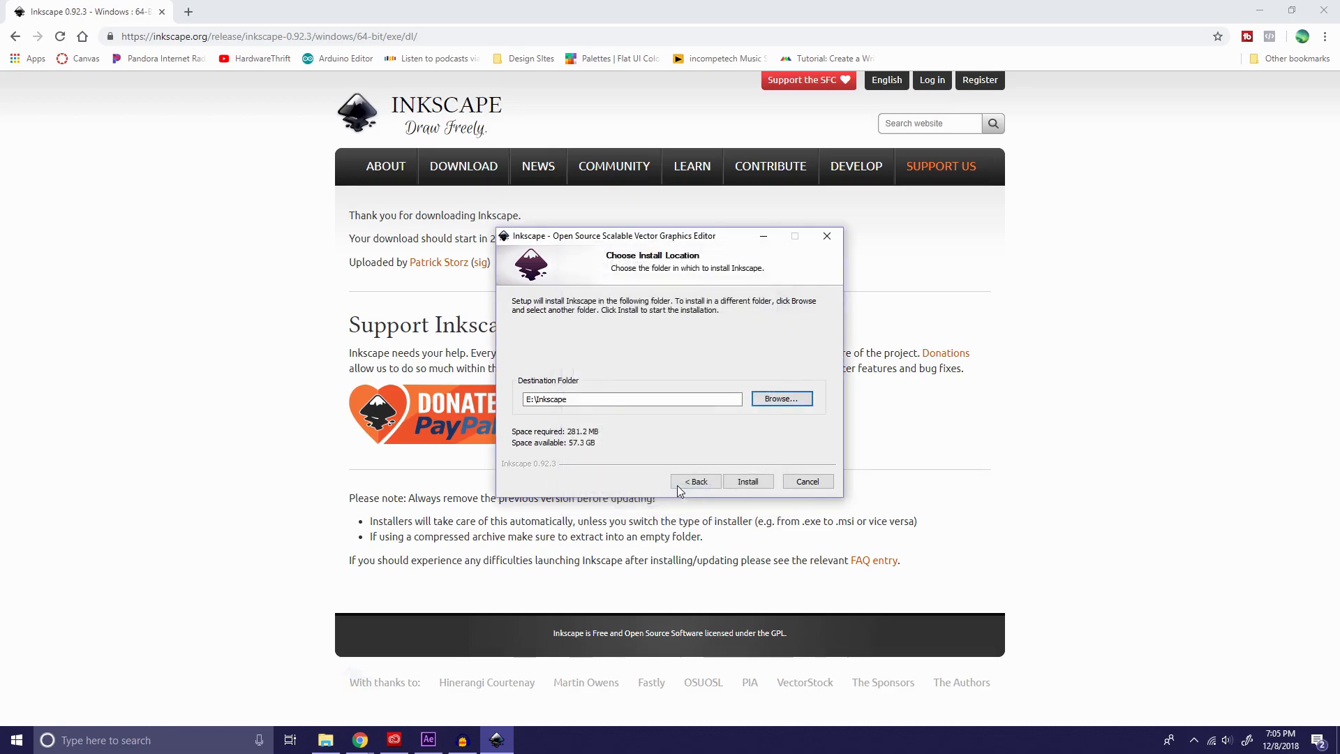
{"action": "mouse_move", "coordinate": [781, 400]}
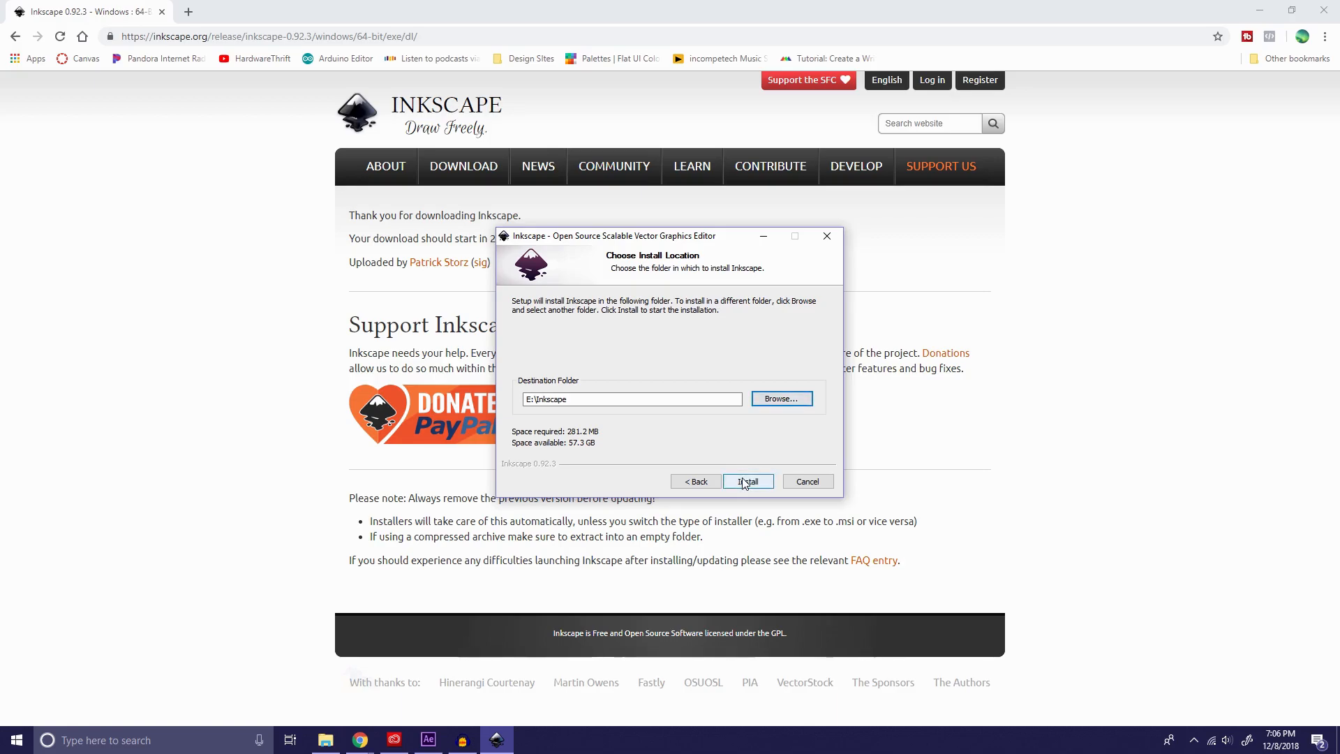
{"action": "left_click", "coordinate": [746, 481]}
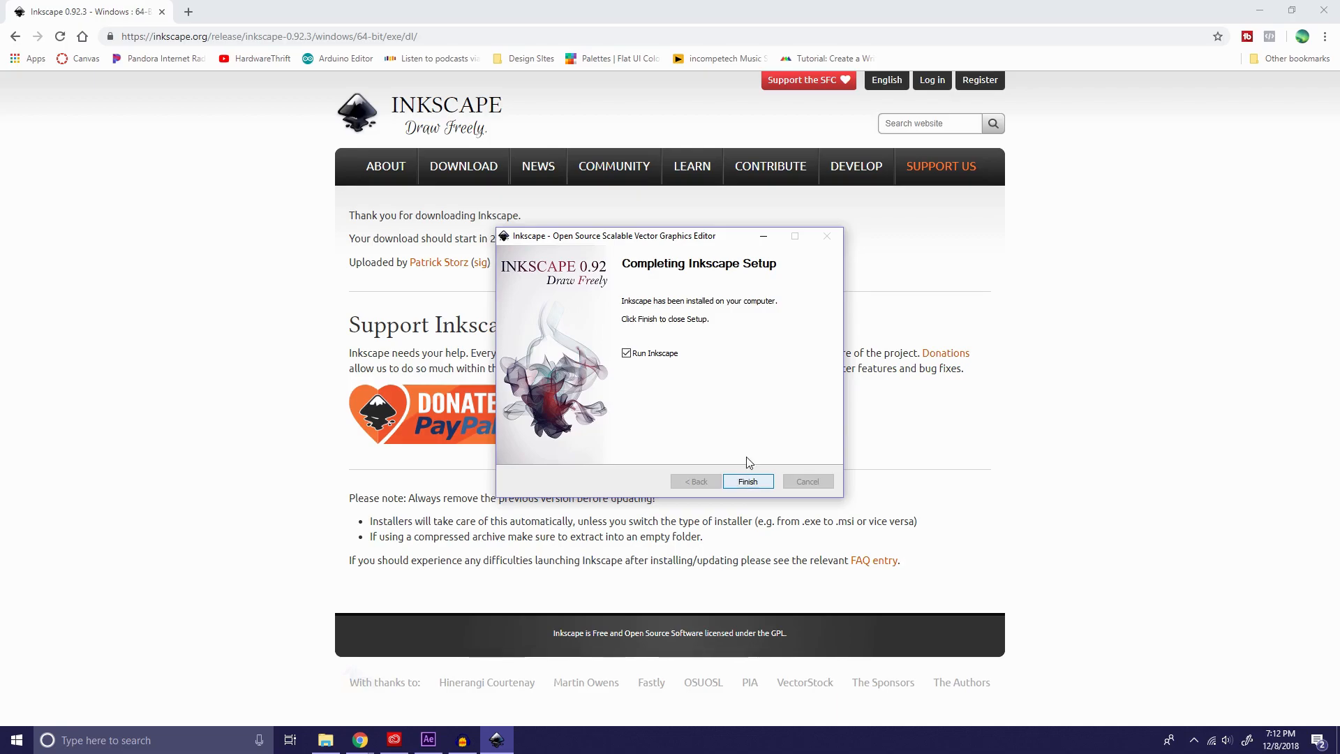
Step: Uncheck 'Run Inkscape', finish the installer, and bring up File Explorer
{"action": "left_click", "coordinate": [627, 353]}
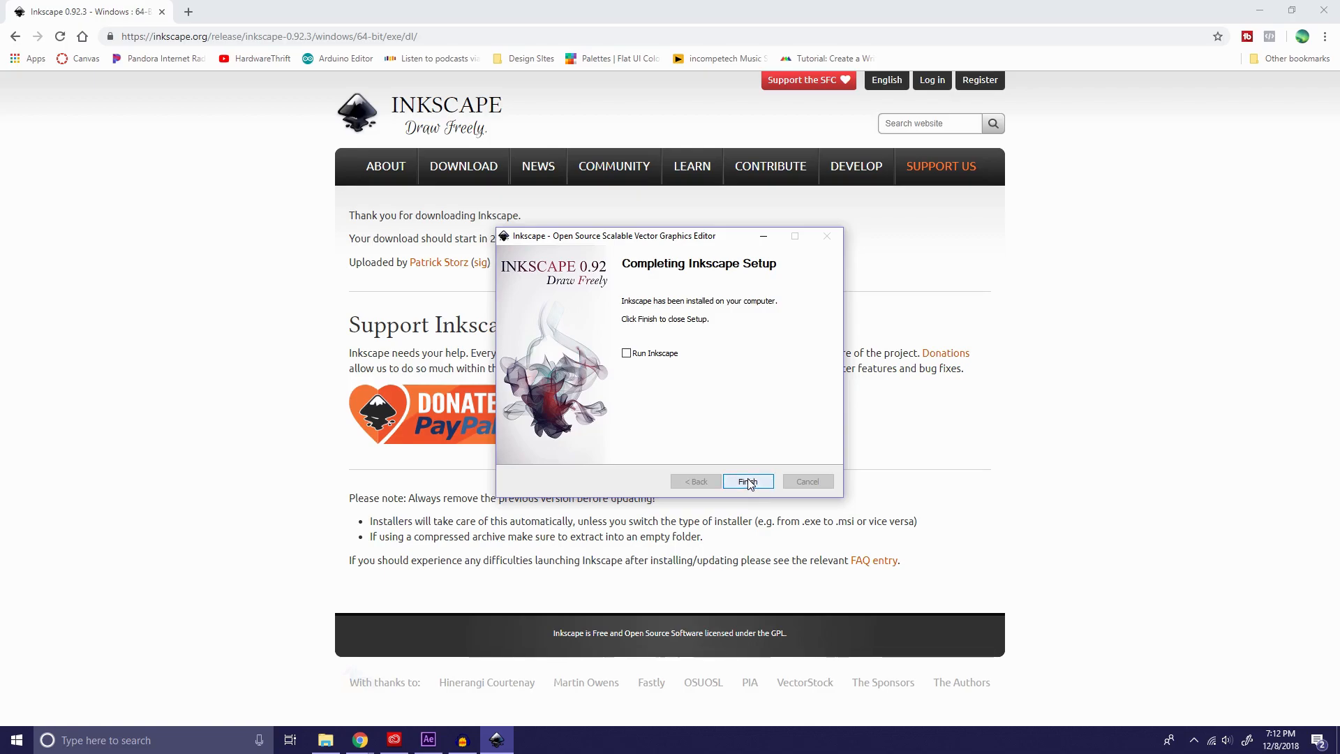
{"action": "left_click", "coordinate": [747, 481]}
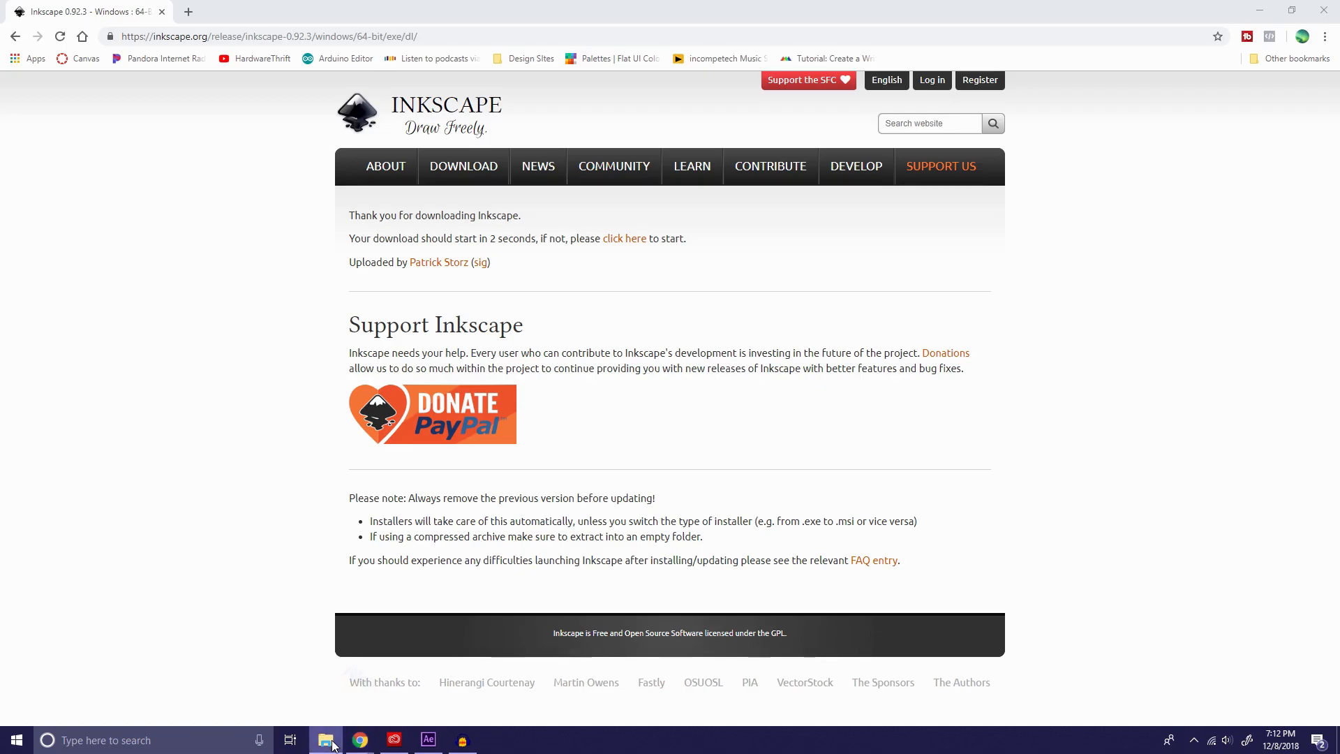
{"action": "left_click", "coordinate": [324, 740]}
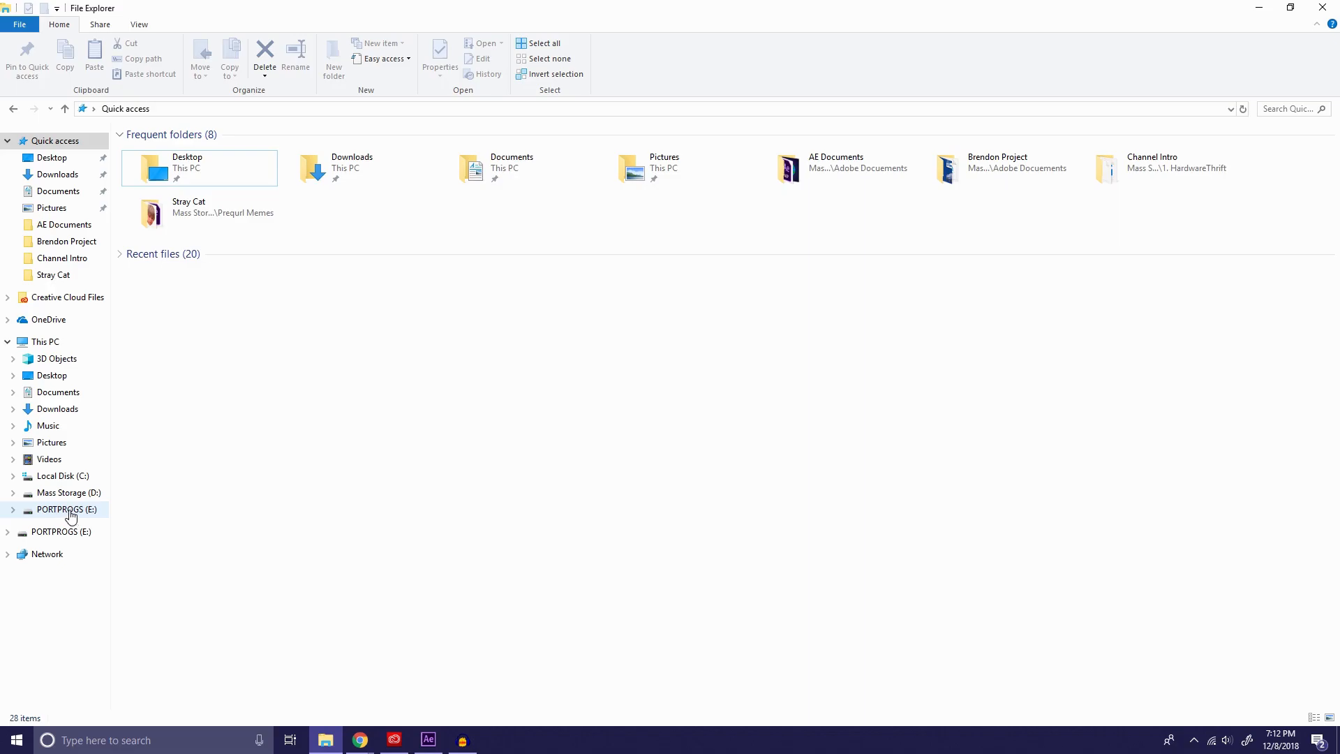
Step: Open PORTPROGS (E:) > Inkscape and launch inkscape.exe to a new blank document
{"action": "left_click", "coordinate": [66, 509]}
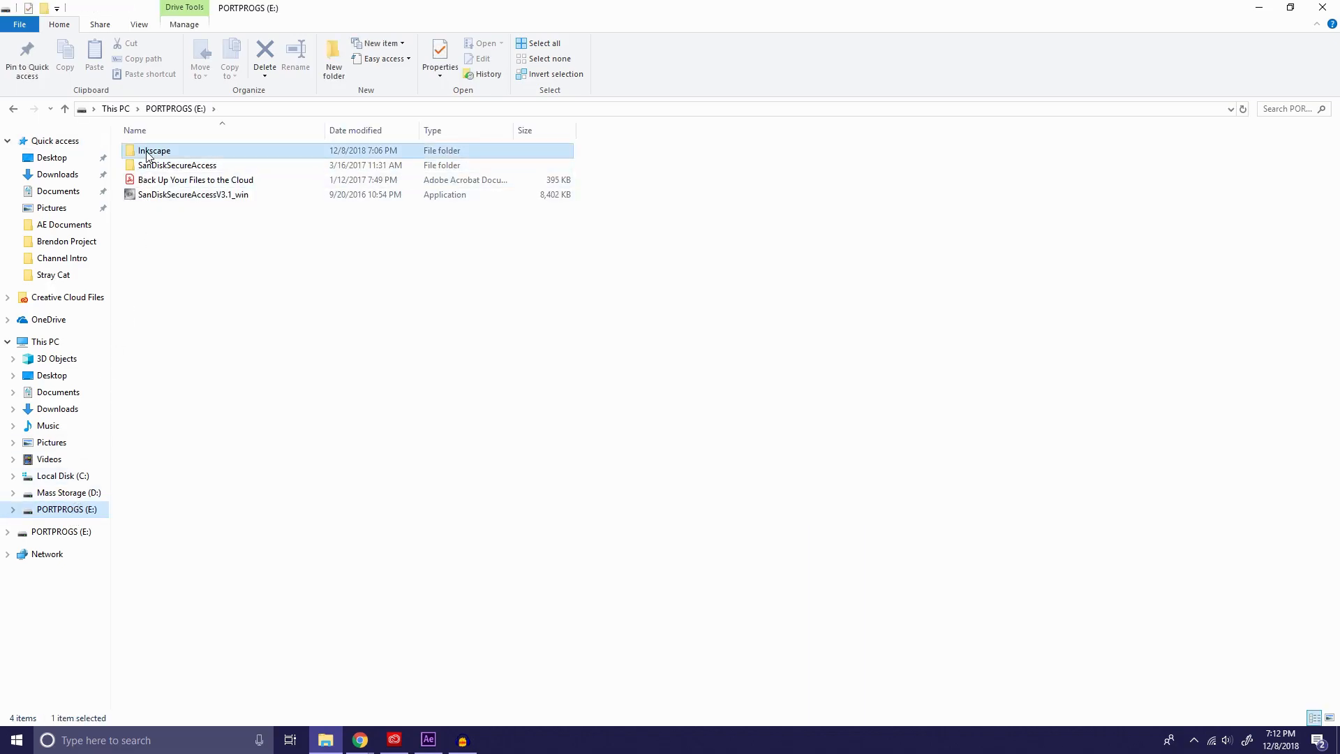
{"action": "double_click", "coordinate": [154, 150]}
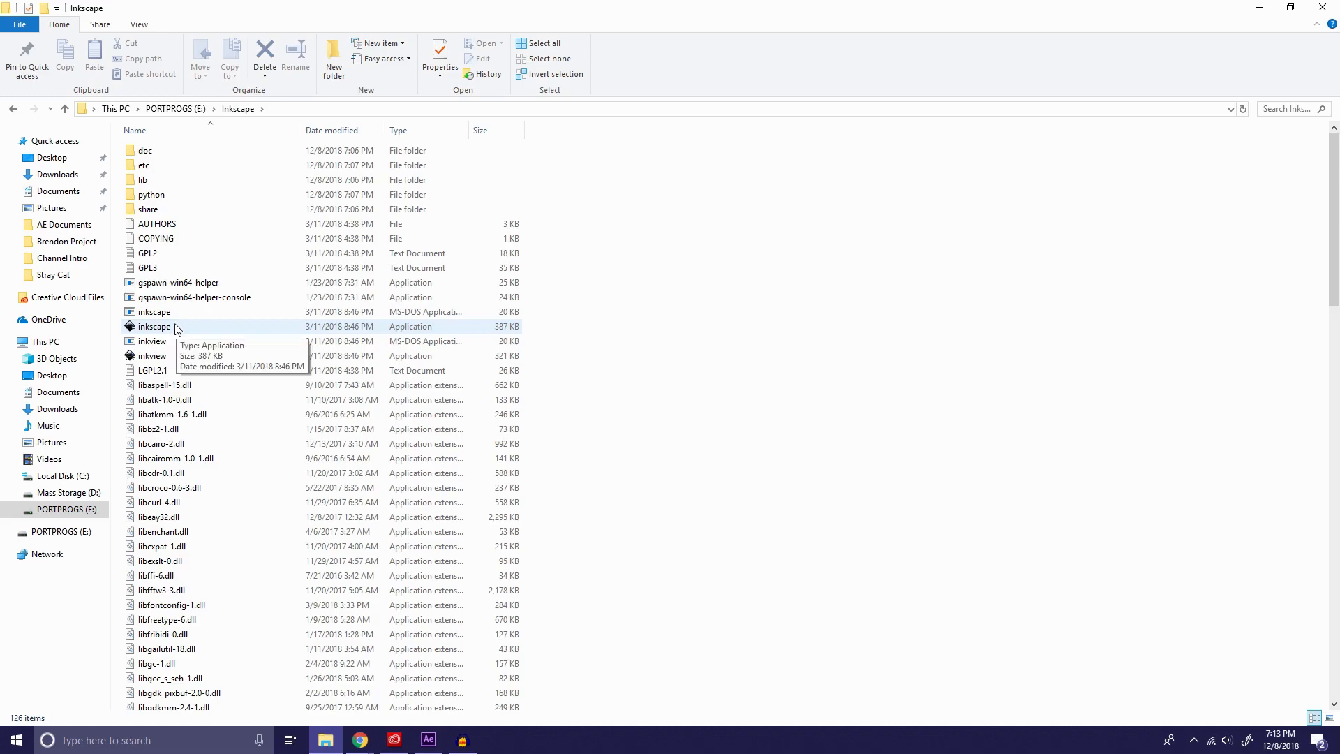
{"action": "right_click", "coordinate": [153, 327]}
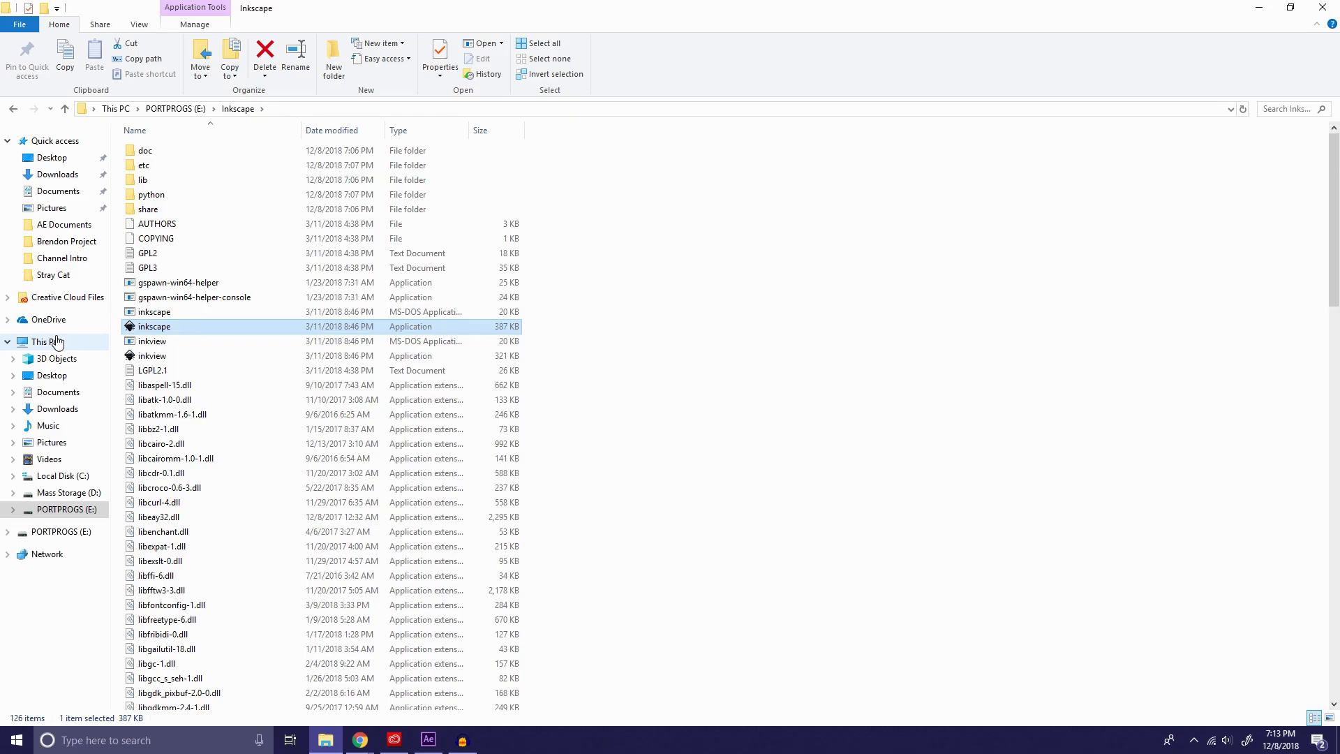
{"action": "double_click", "coordinate": [155, 327]}
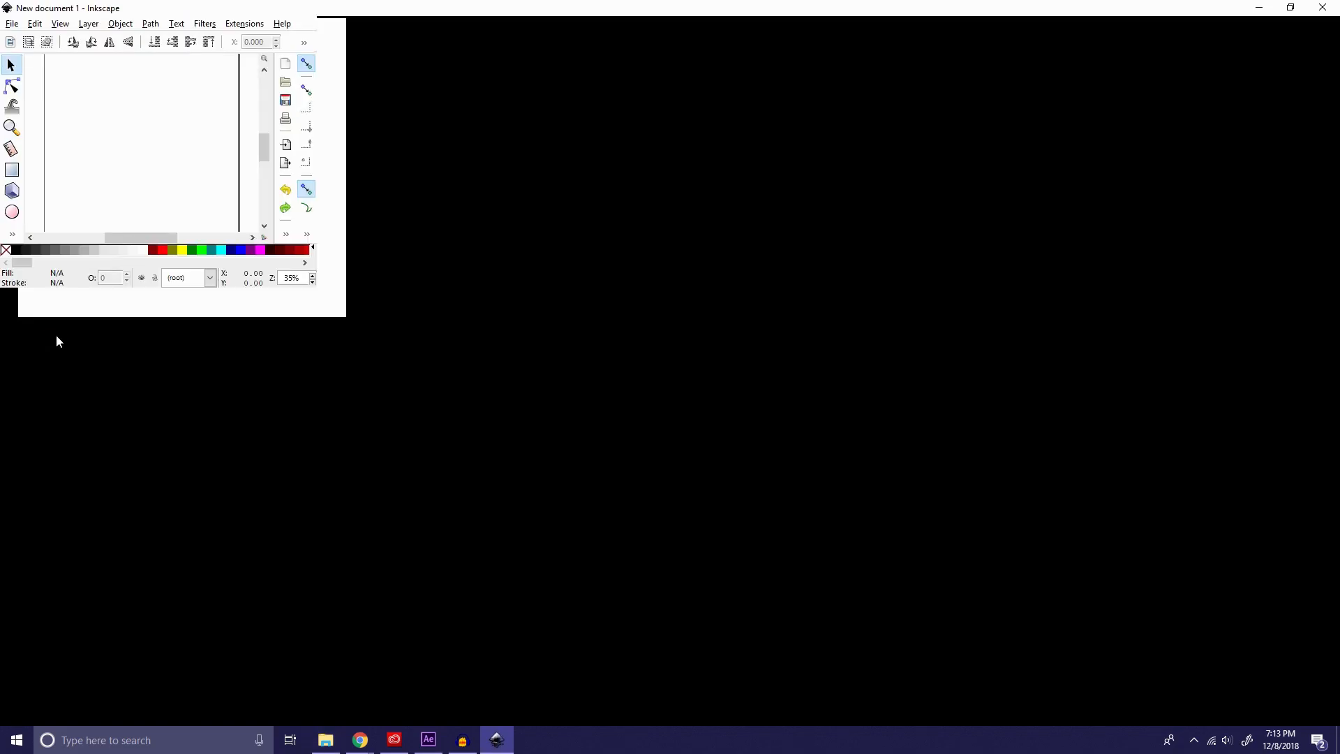
{"action": "left_click", "coordinate": [1291, 8]}
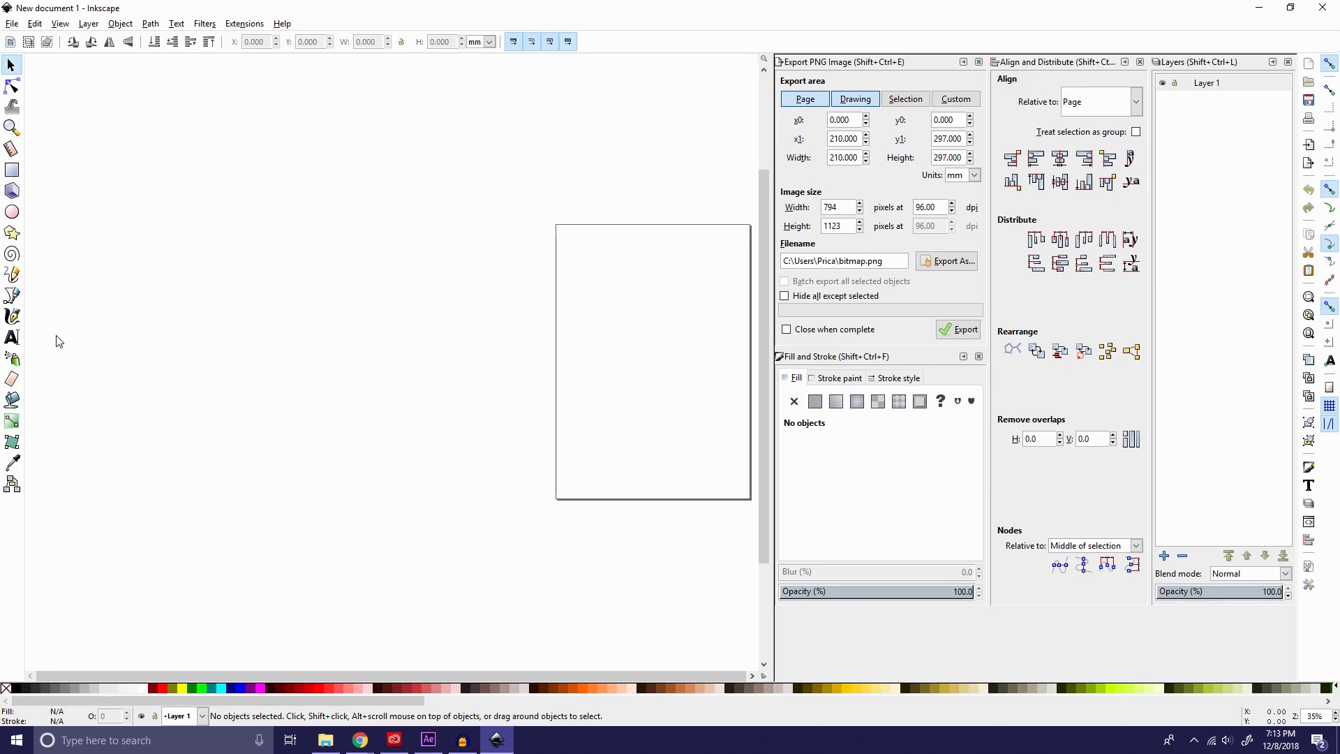